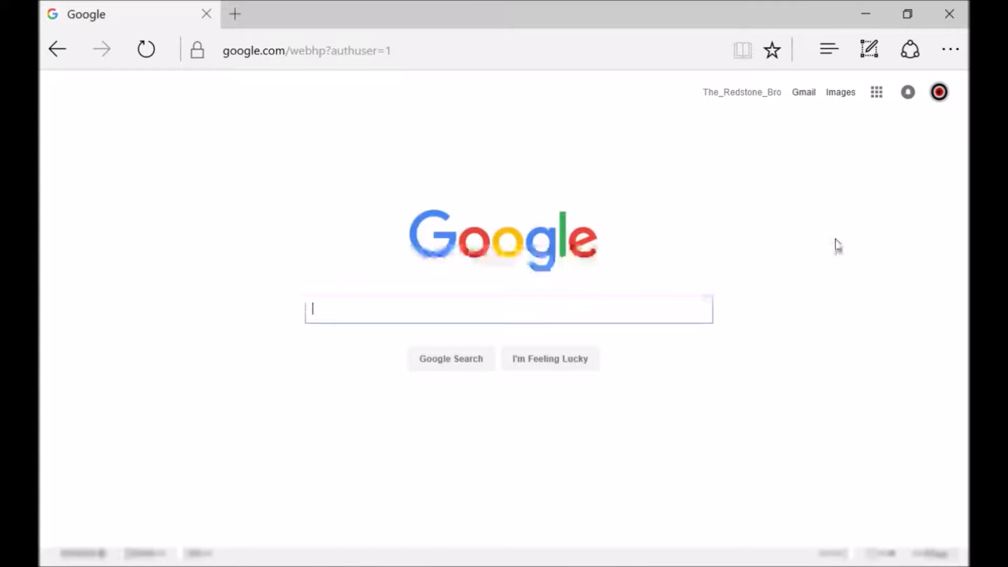
# - Navigate to mirrorop.com via the address bar suggestion and view its Introduction page
pyautogui.click(509, 309)
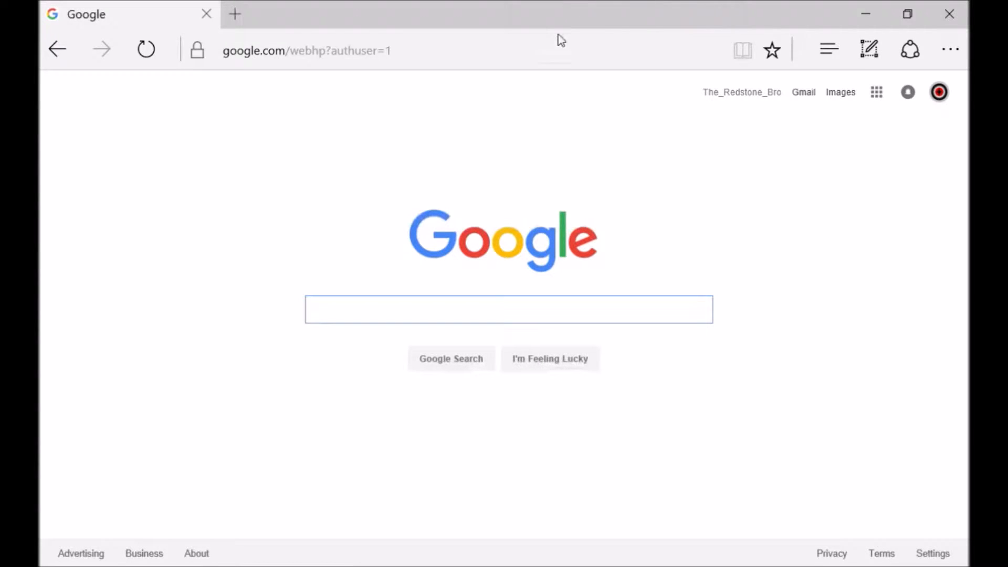
pyautogui.click(308, 51)
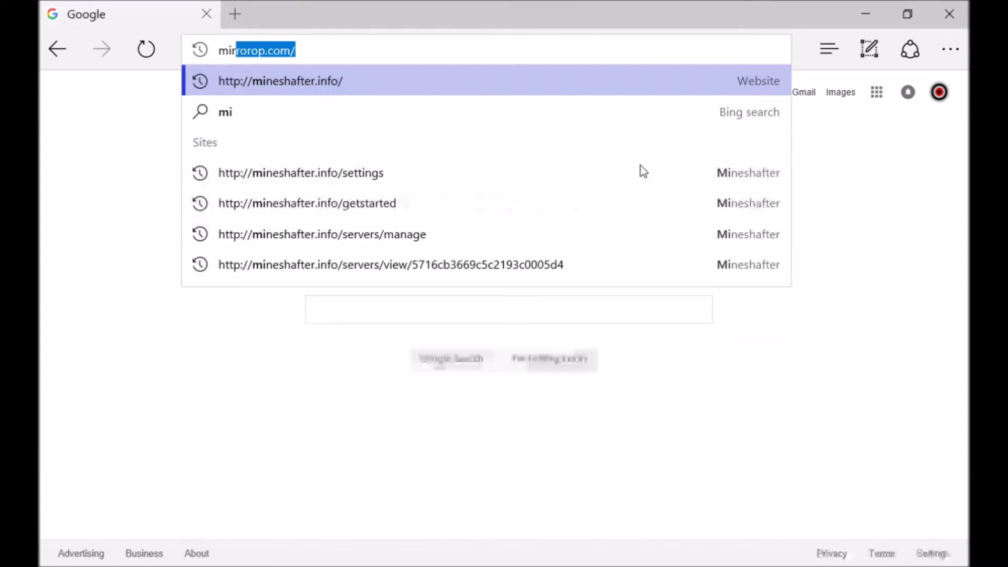
pyautogui.write('mirror.')
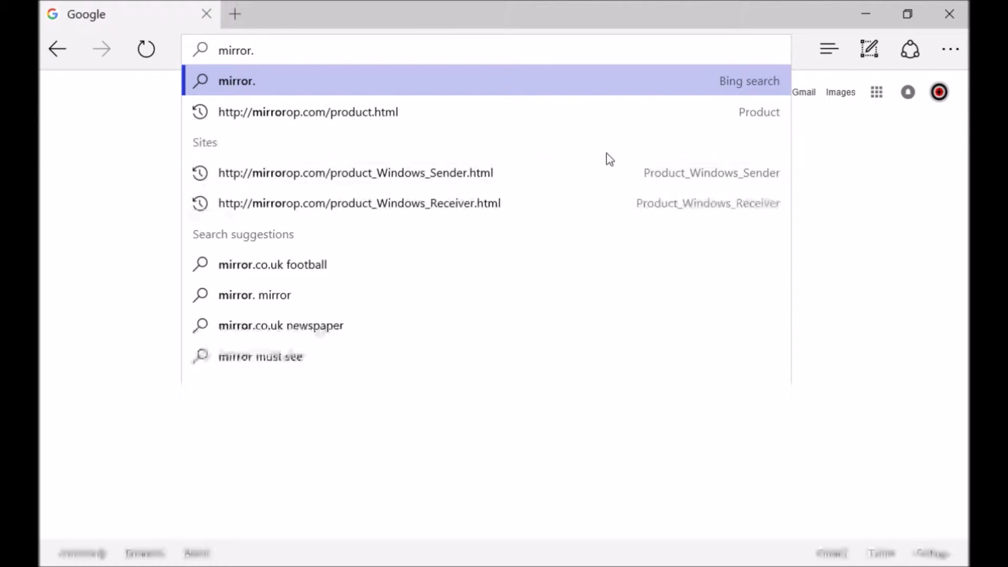
pyautogui.moveTo(523, 325)
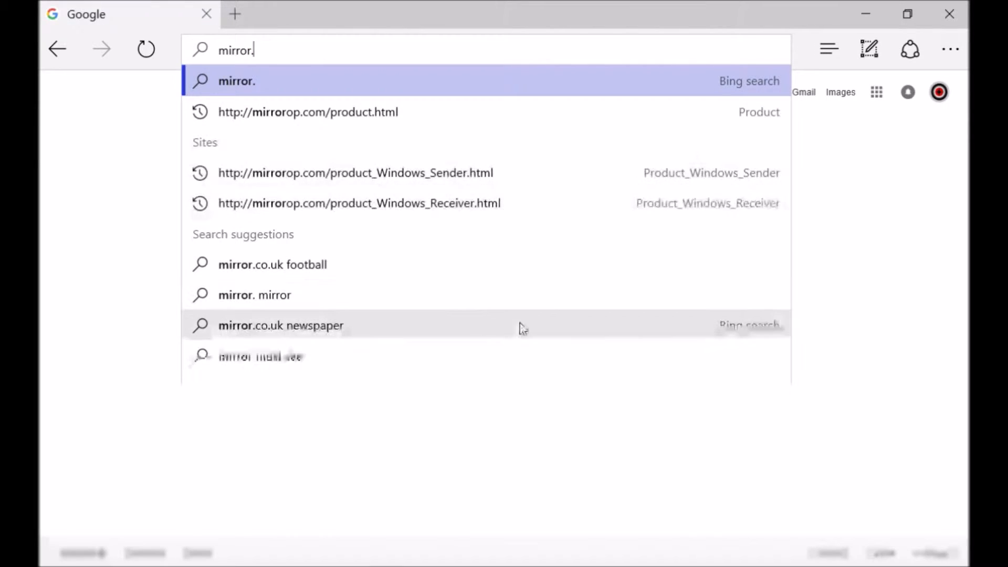
pyautogui.write('op')
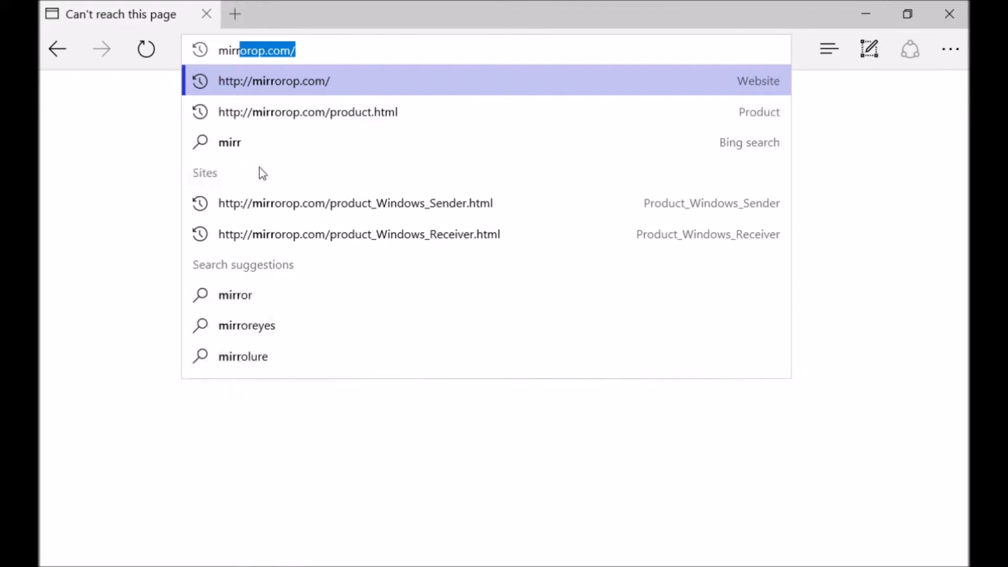
pyautogui.moveTo(234, 90)
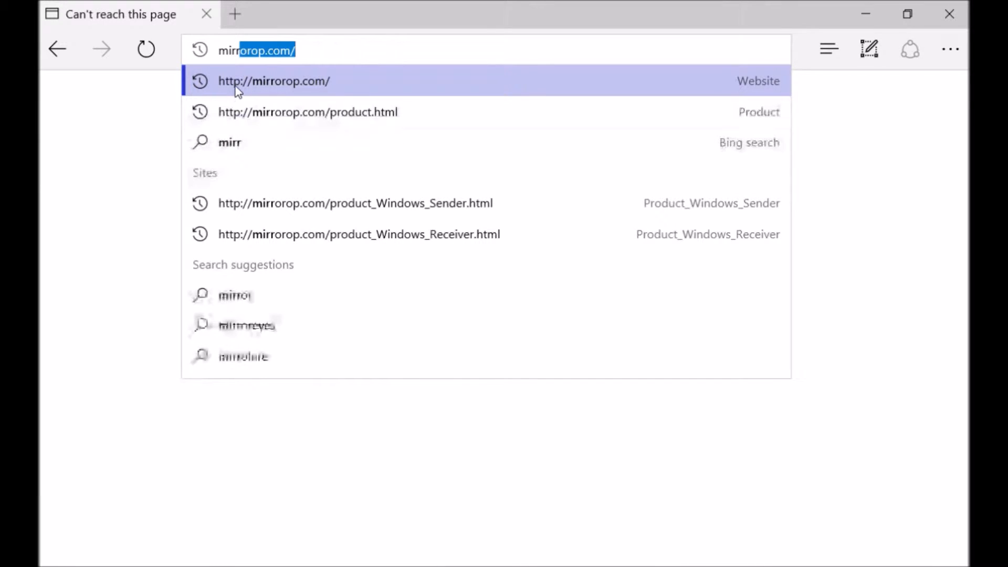
pyautogui.click(273, 80)
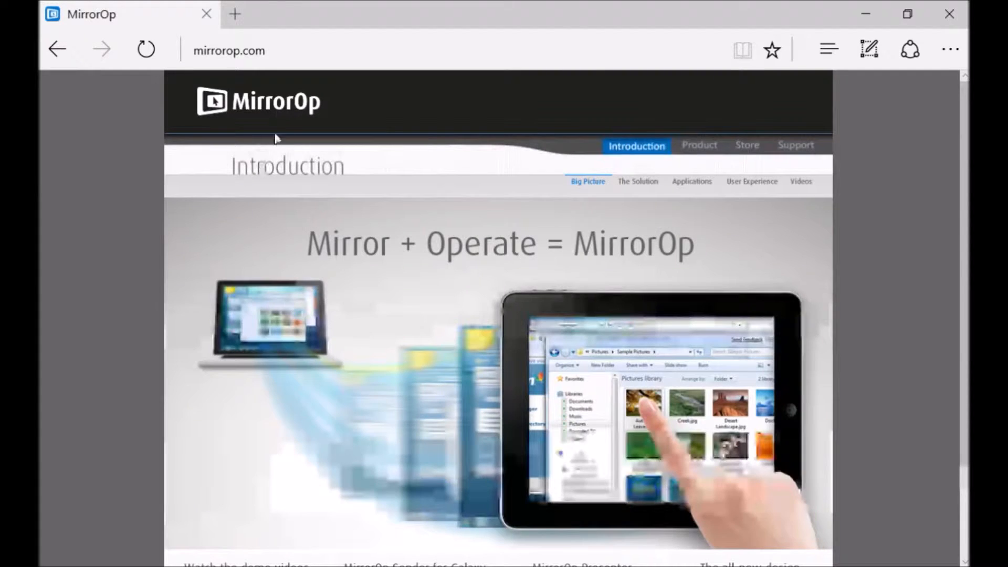
pyautogui.scroll(-3)
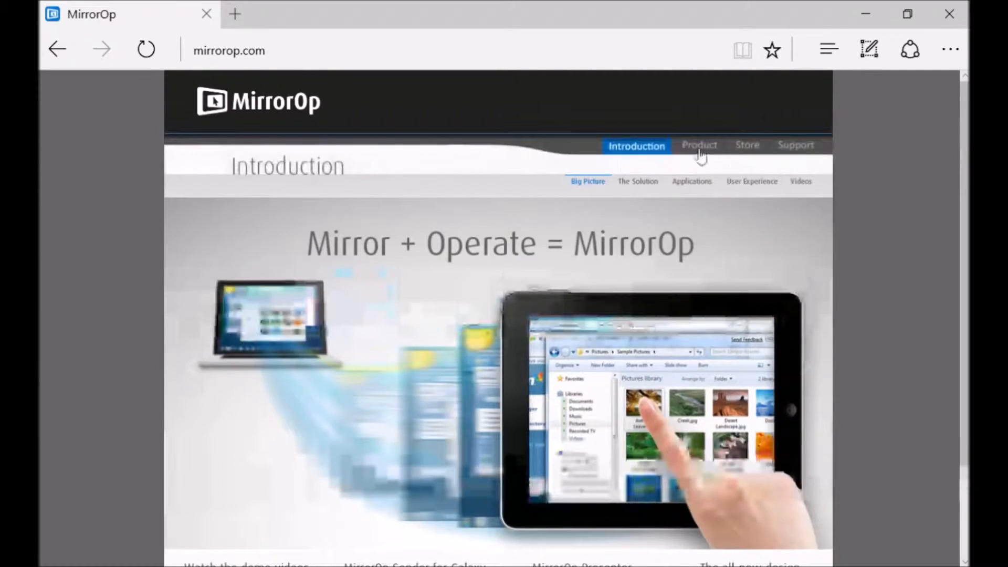
# - Show the Product page with the MirrorOp Sender for Galaxy and scroll through its software lists
pyautogui.click(699, 145)
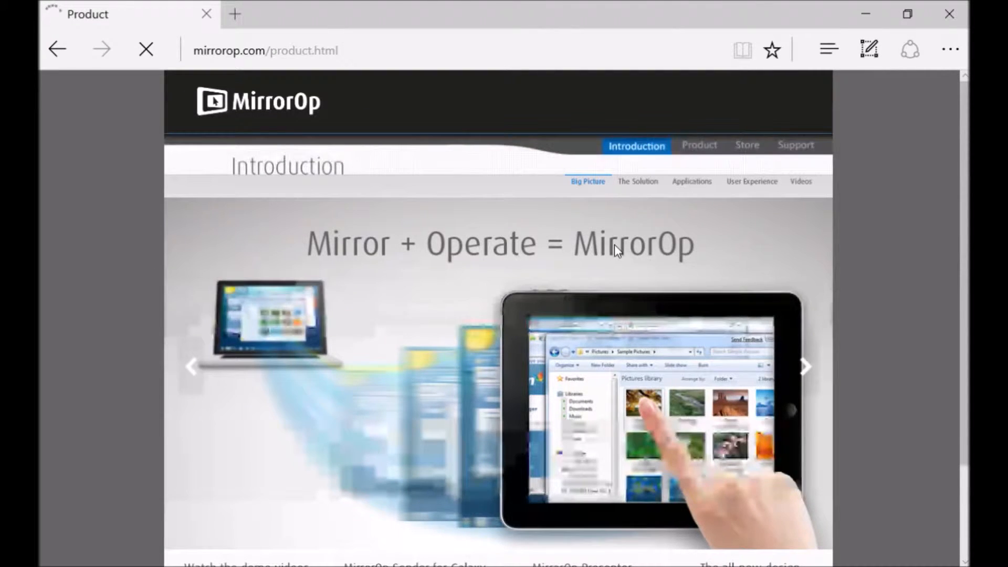
pyautogui.click(699, 144)
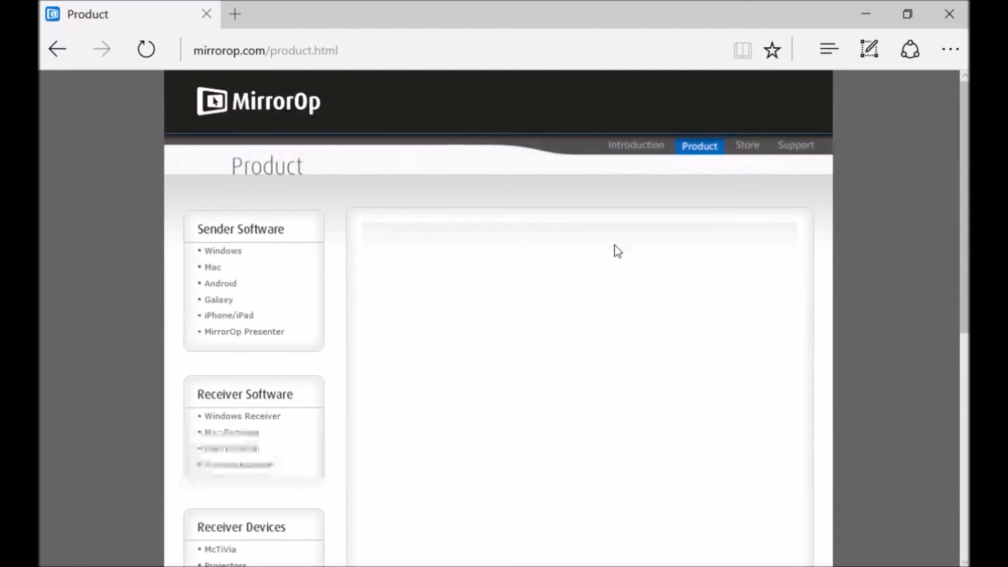
pyautogui.click(218, 299)
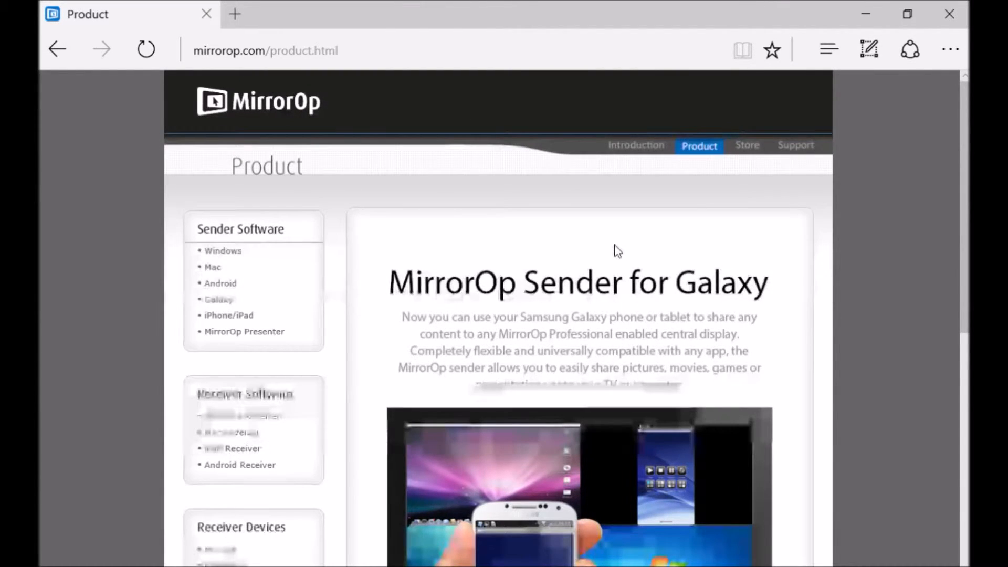
pyautogui.moveTo(42, 419)
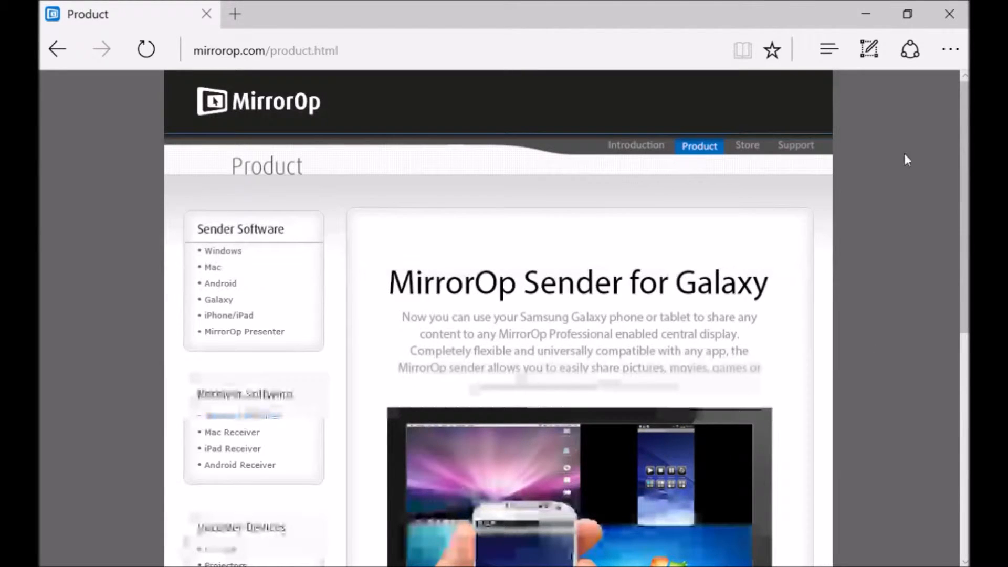
pyautogui.scroll(-3)
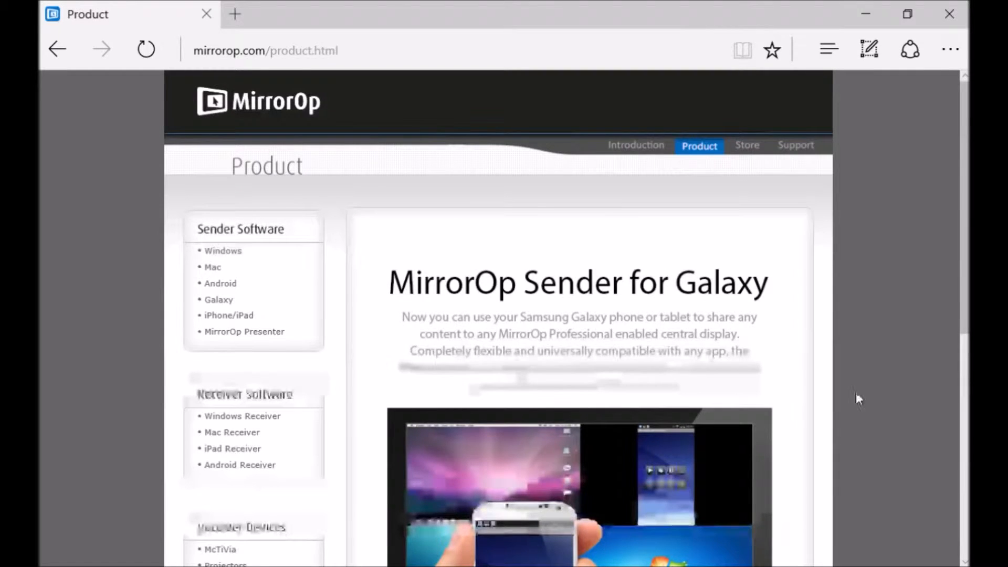
pyautogui.scroll(-3)
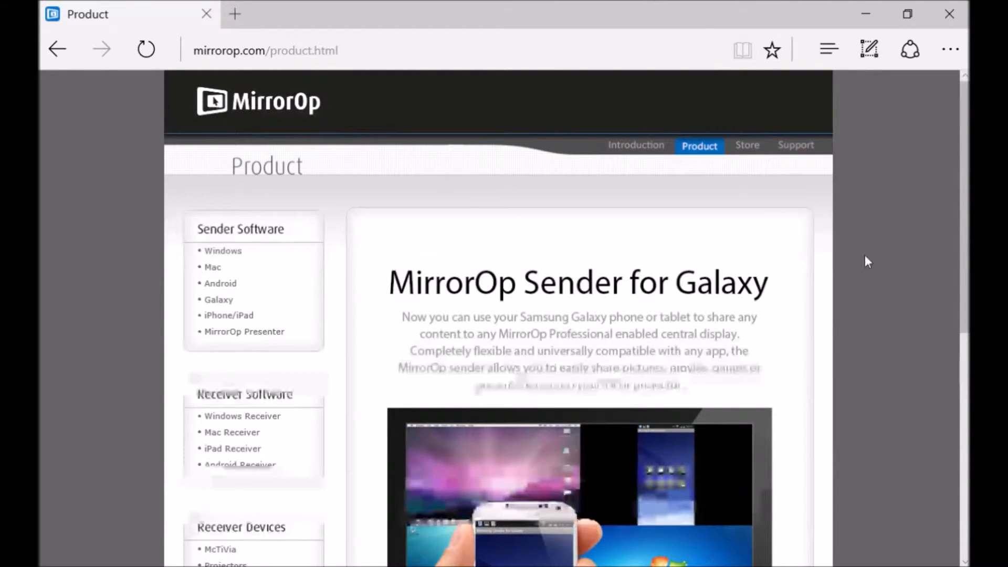
pyautogui.scroll(-3)
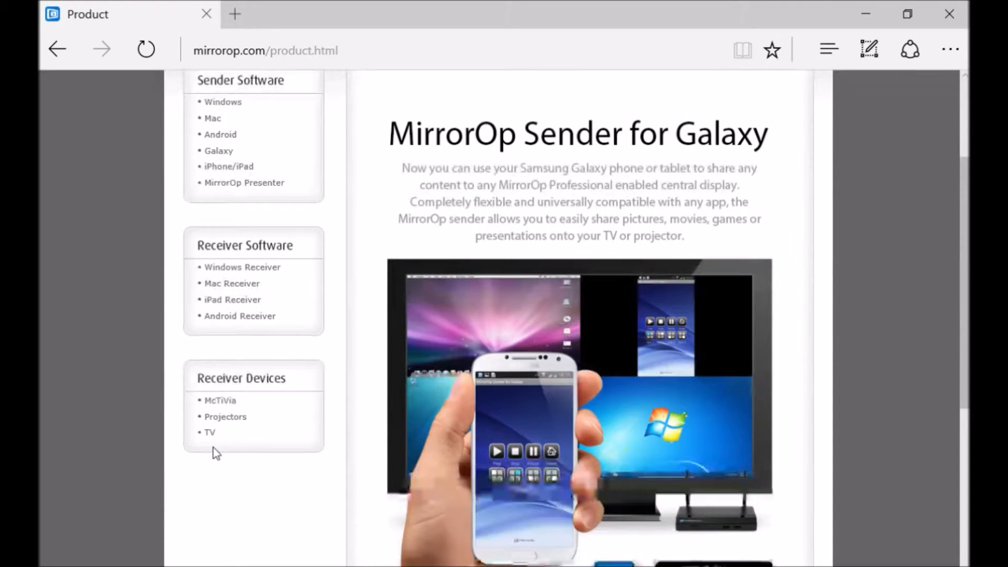
pyautogui.scroll(3)
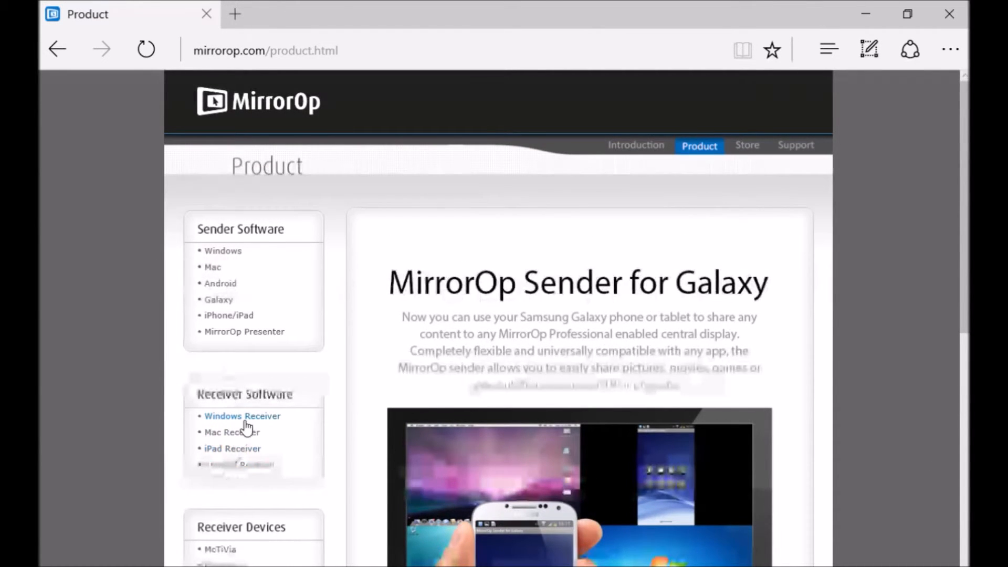
# - View the Windows Receiver and Windows Sender product pages, then the Store welcome page
pyautogui.click(243, 416)
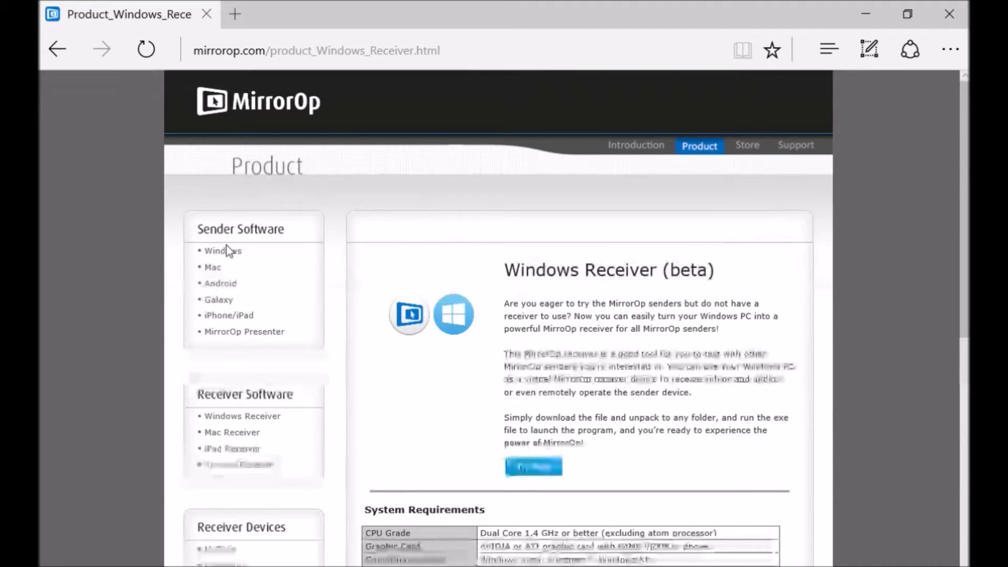
pyautogui.click(146, 49)
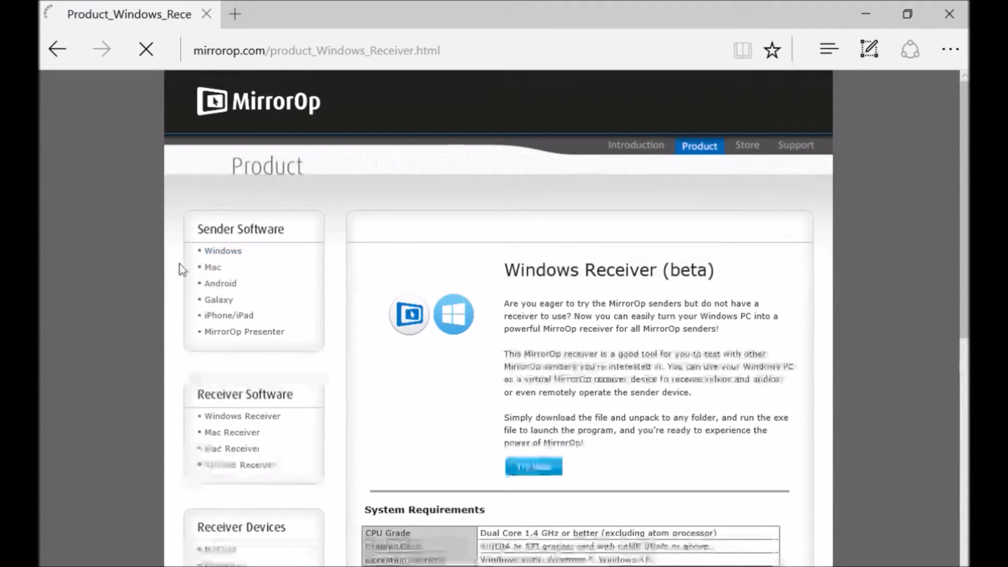
pyautogui.click(222, 251)
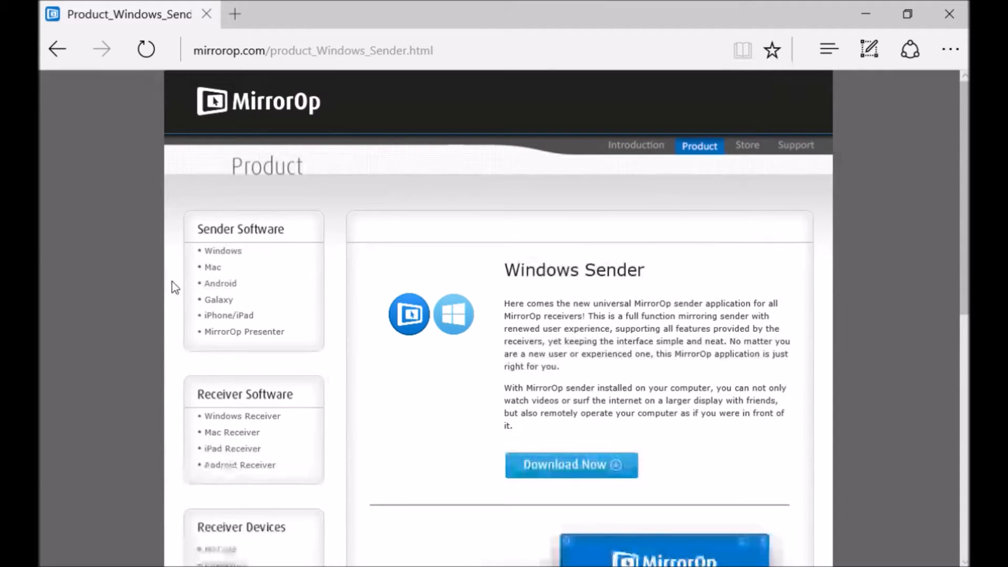
pyautogui.scroll(-3)
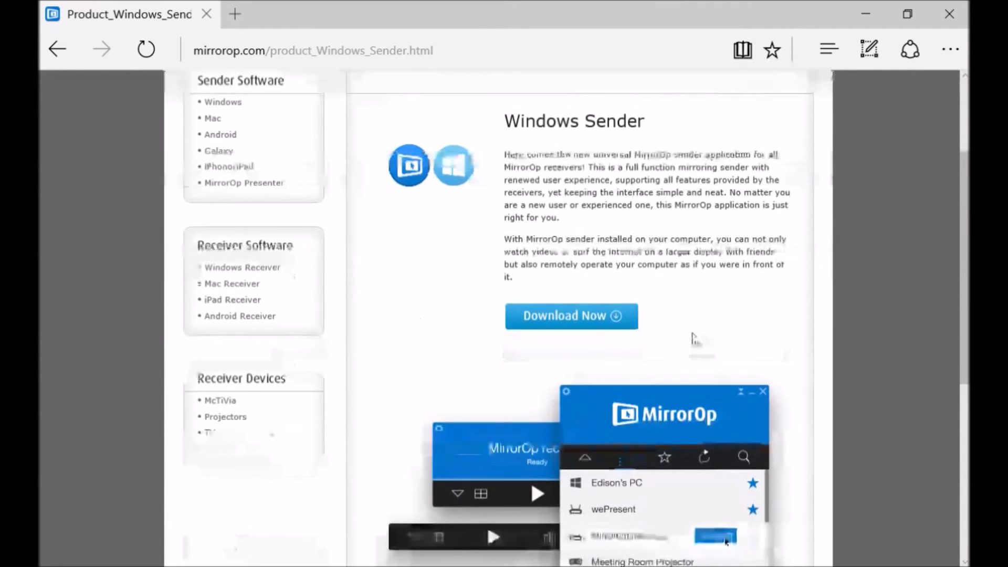
pyautogui.scroll(-3)
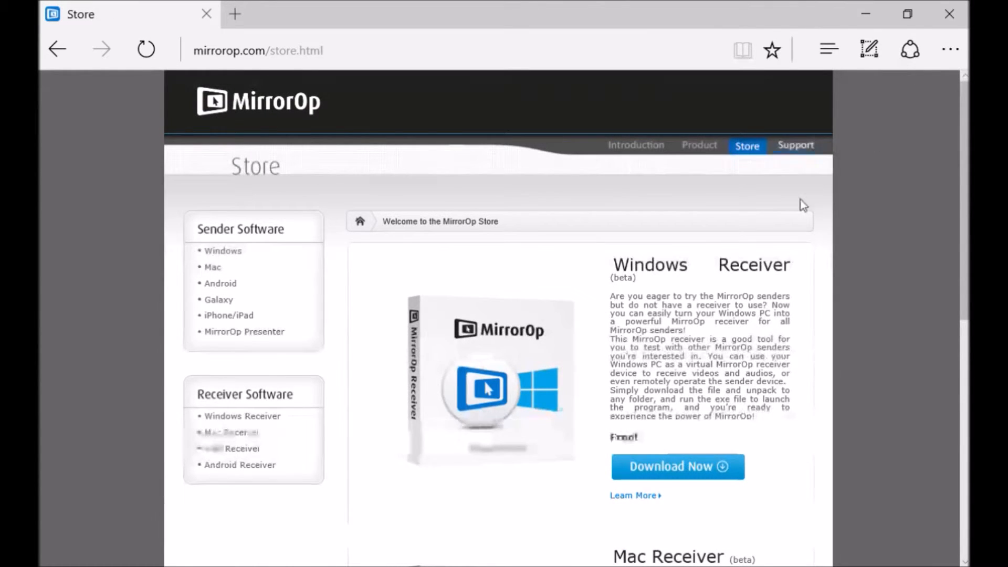
# - Browse the store welcome page and show the Windows Sender store page (USD $9.99)
pyautogui.scroll(-3)
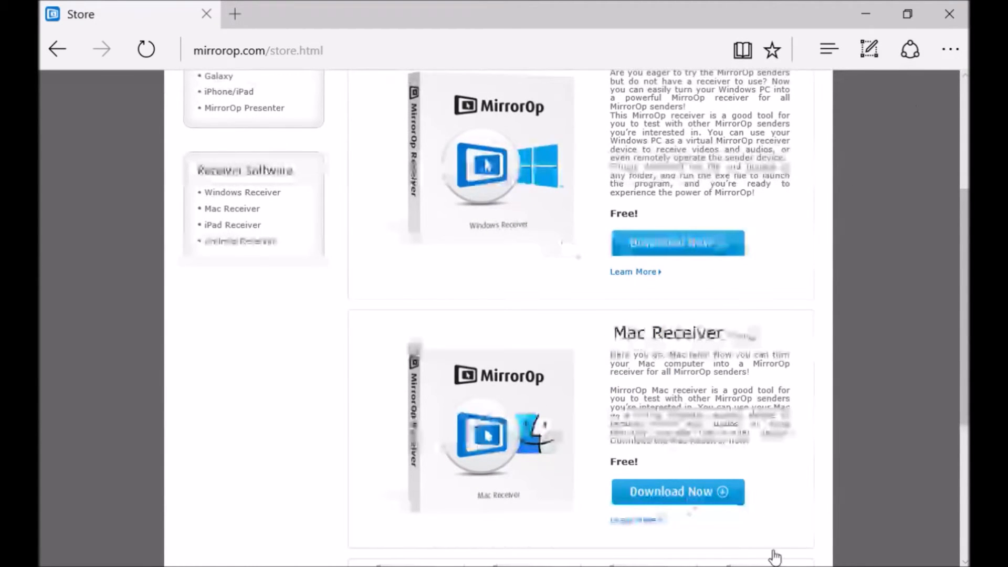
pyautogui.scroll(-3)
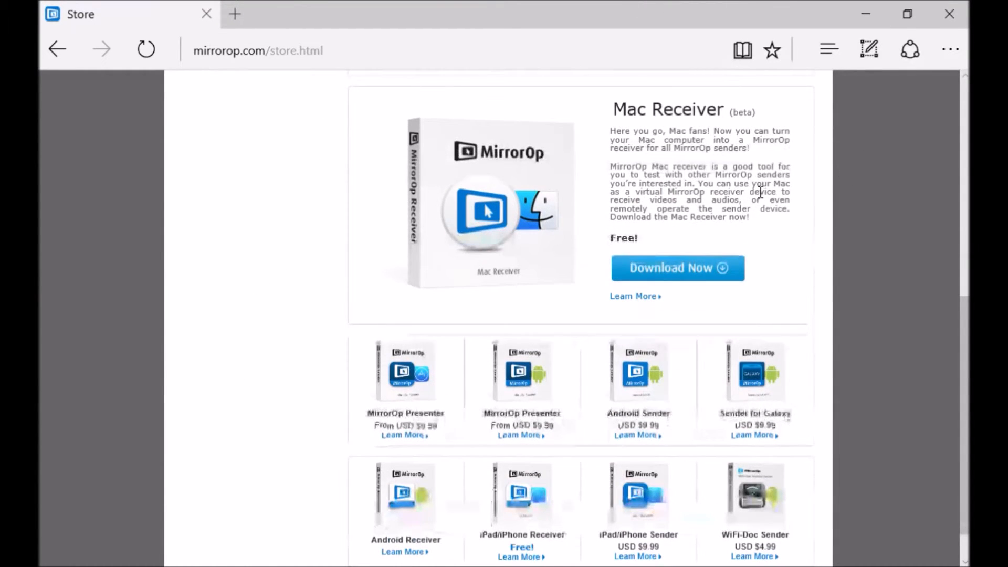
pyautogui.scroll(3)
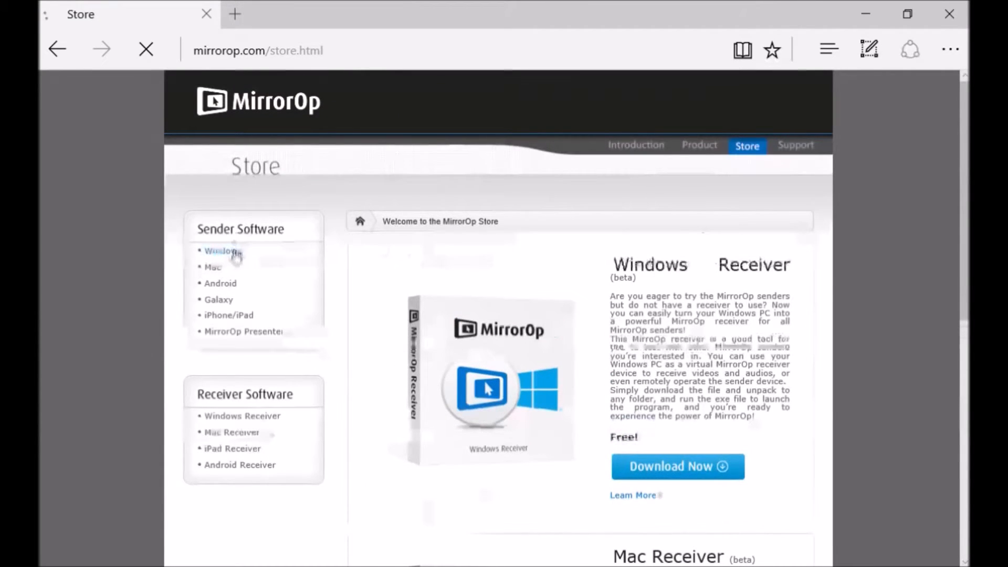
pyautogui.click(222, 251)
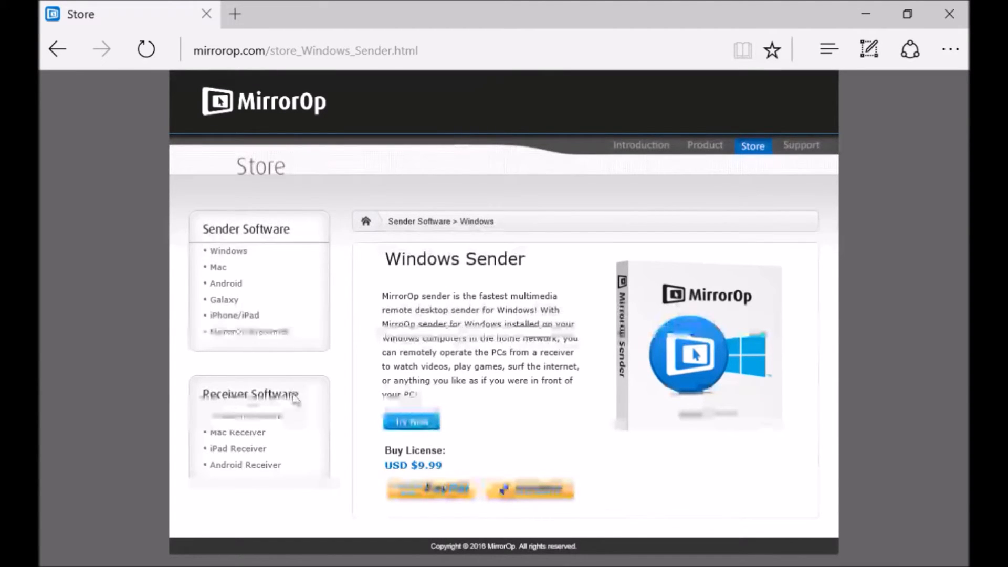
# - View the free Windows Receiver beta store page, then head back to the Windows Sender
pyautogui.click(248, 416)
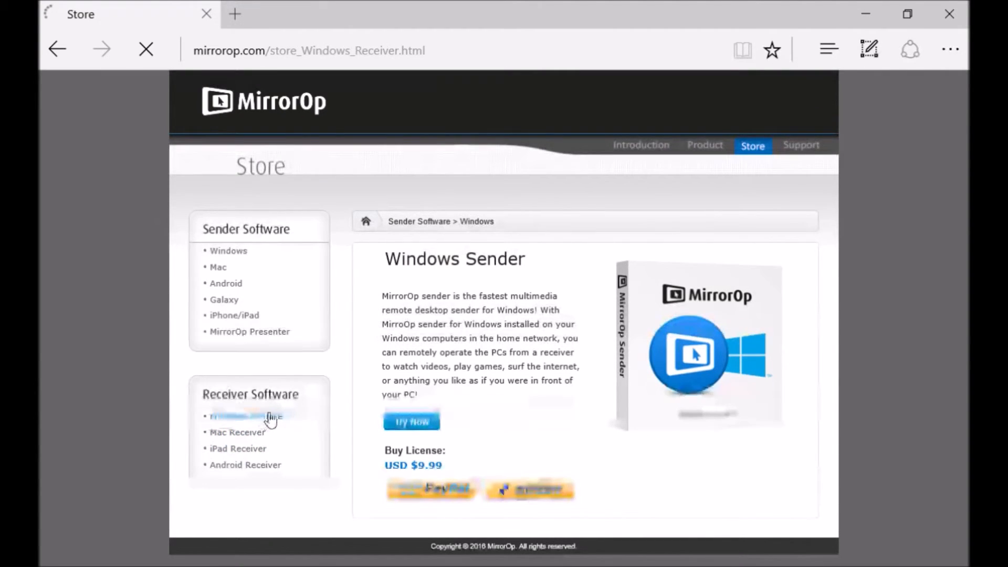
pyautogui.click(250, 416)
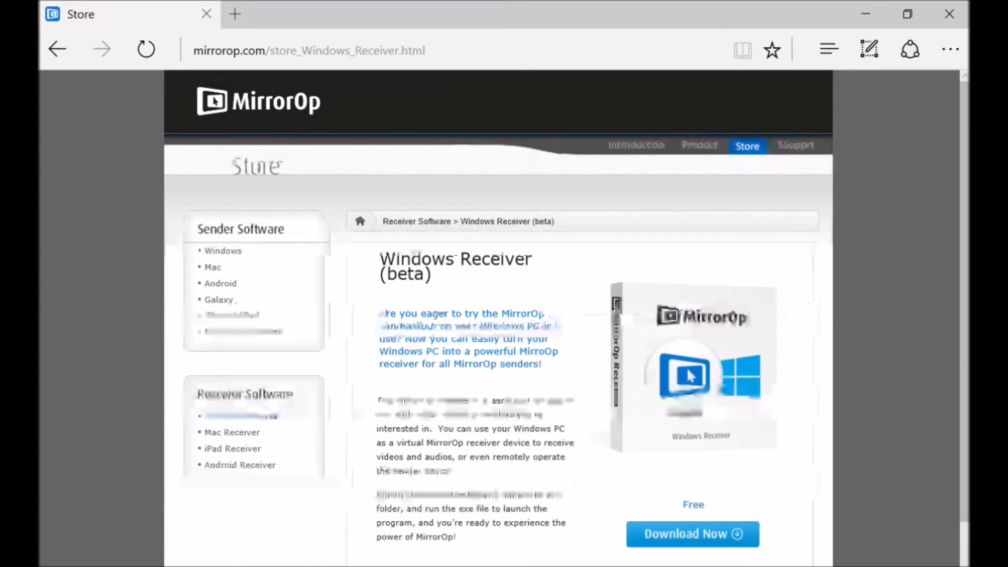
pyautogui.scroll(-3)
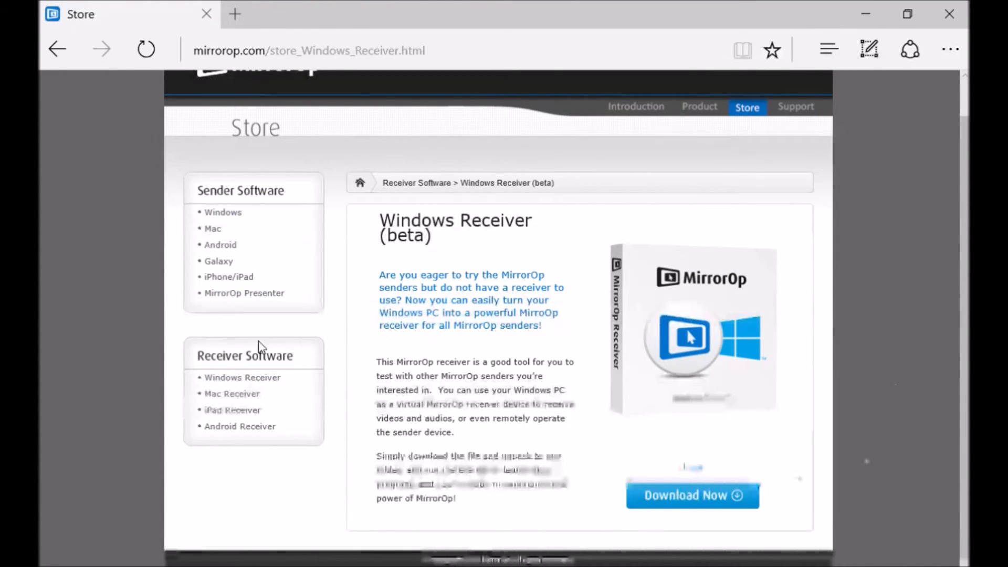
pyautogui.click(223, 212)
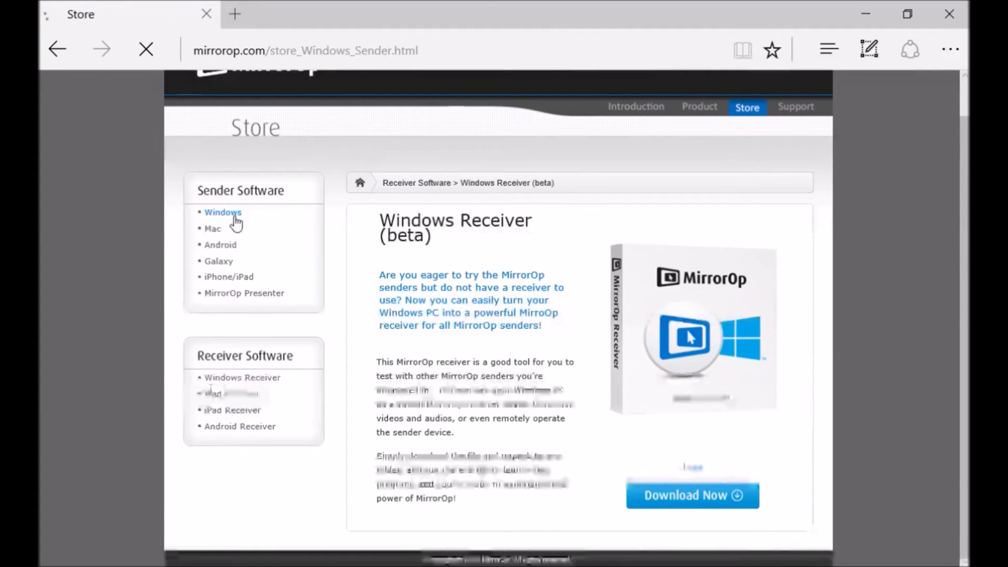
# - Show the Windows Sender store page with its Try Now offer and USD $9.99 license
pyautogui.click(222, 212)
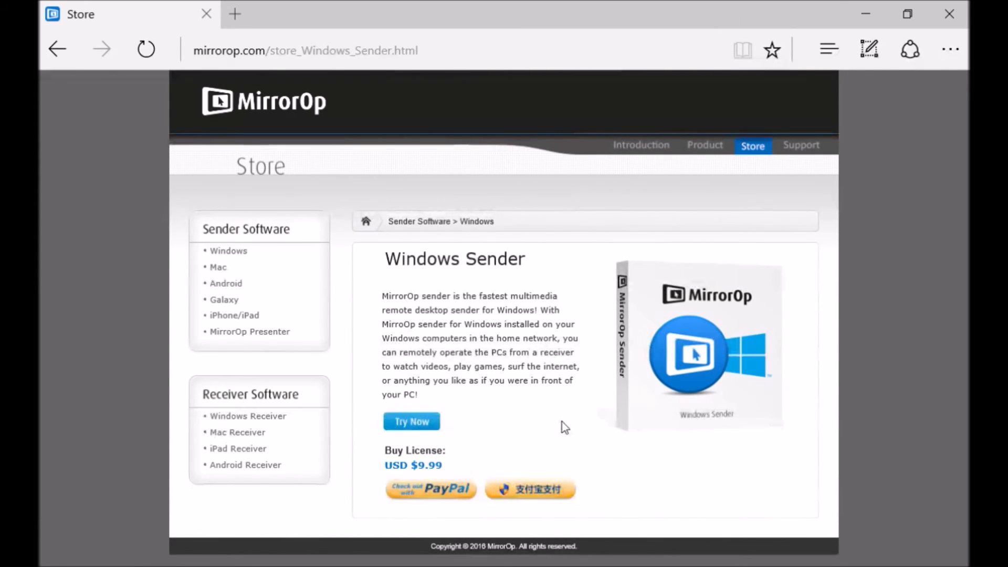
pyautogui.moveTo(577, 463)
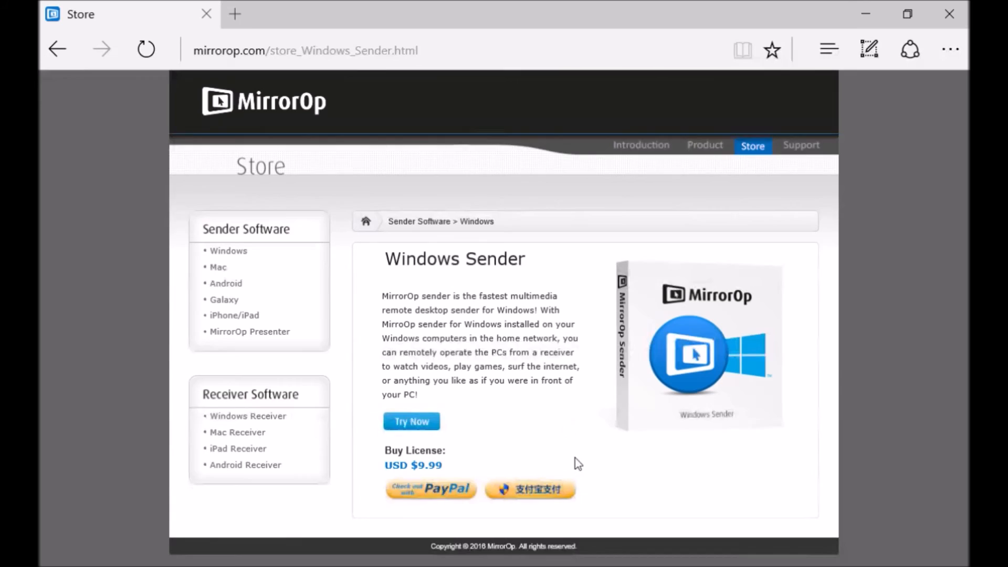